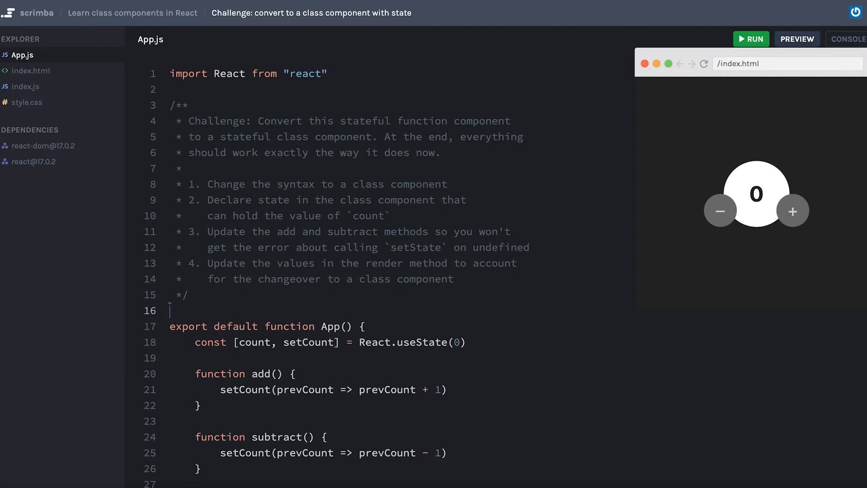
mouse_move(558, 308)
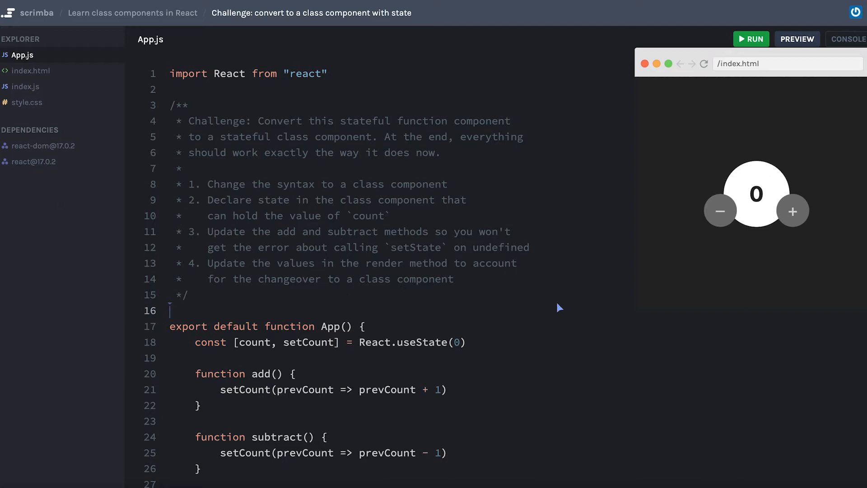
mouse_move(567, 308)
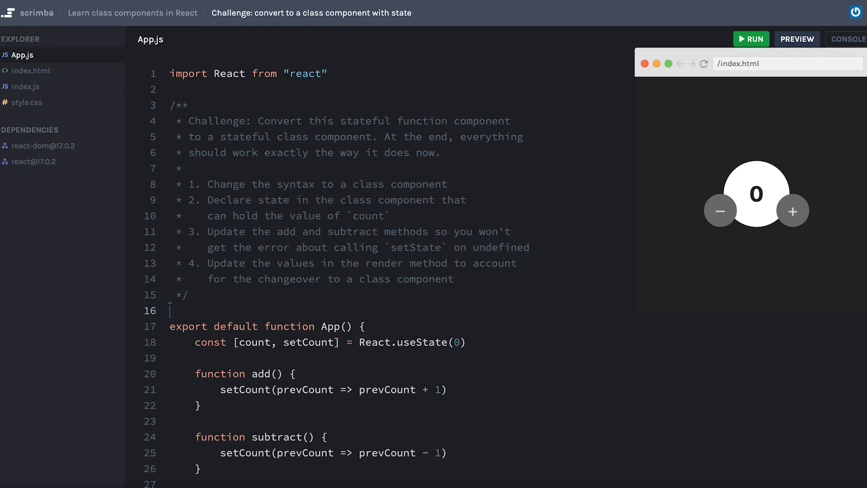
Change 'function App()' to 'class App' and comment out the useState line
scroll("down", 3)
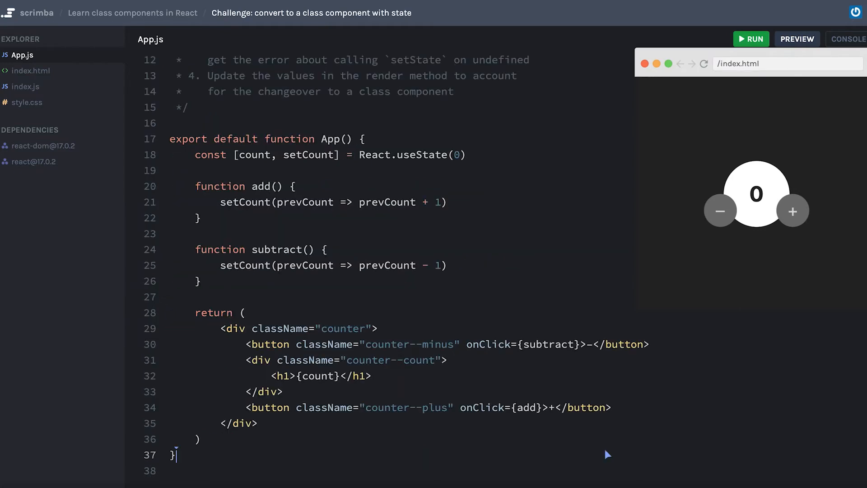
scroll("up", 3)
type("lass")
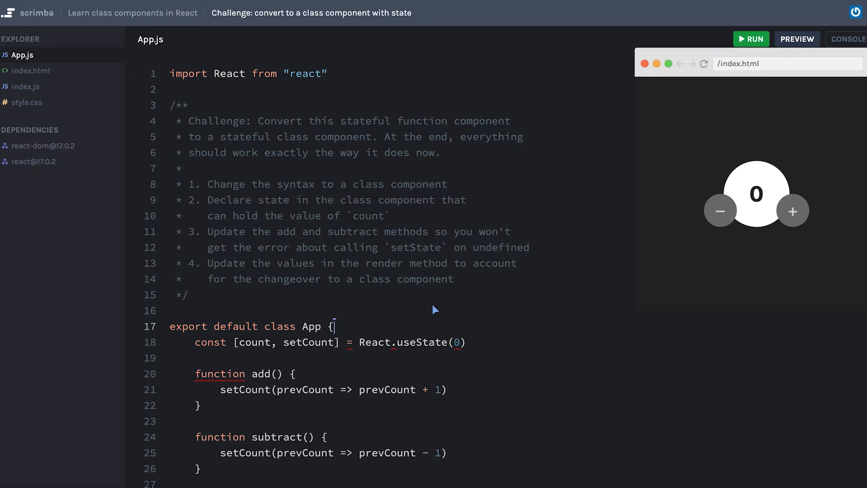
mouse_move(235, 428)
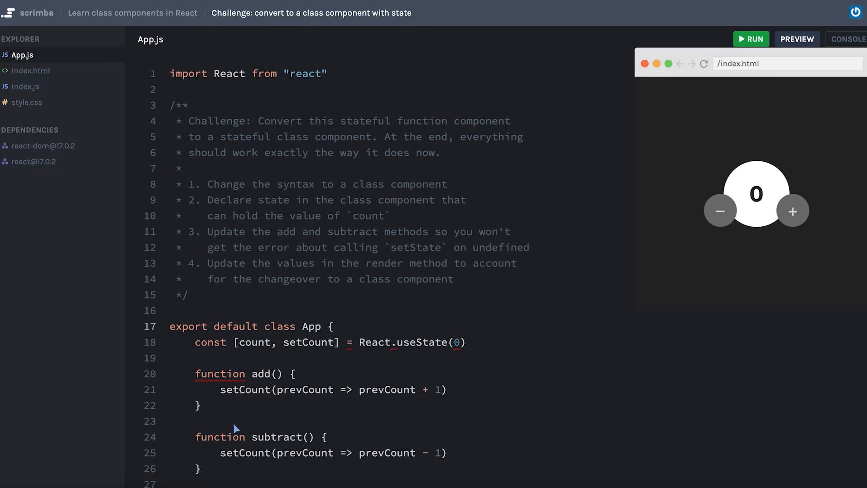
scroll("down", 3)
type("// ")
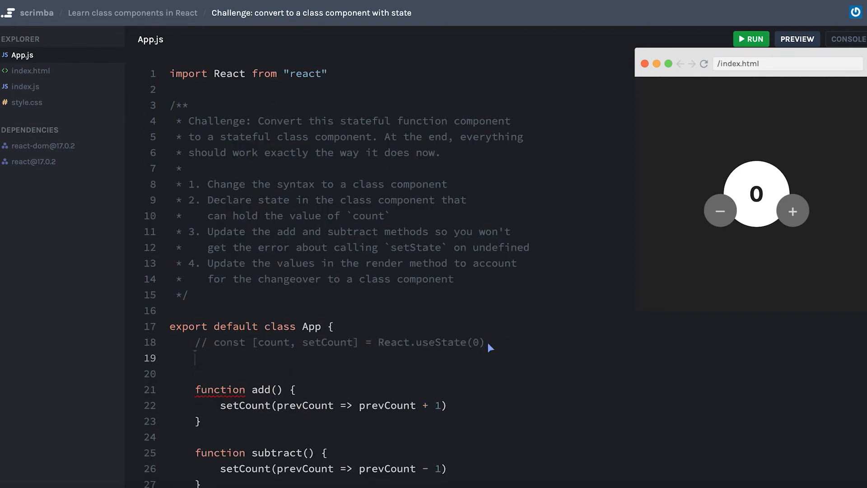
Add a state field { count: 0 } to the App class
type("state = {}")
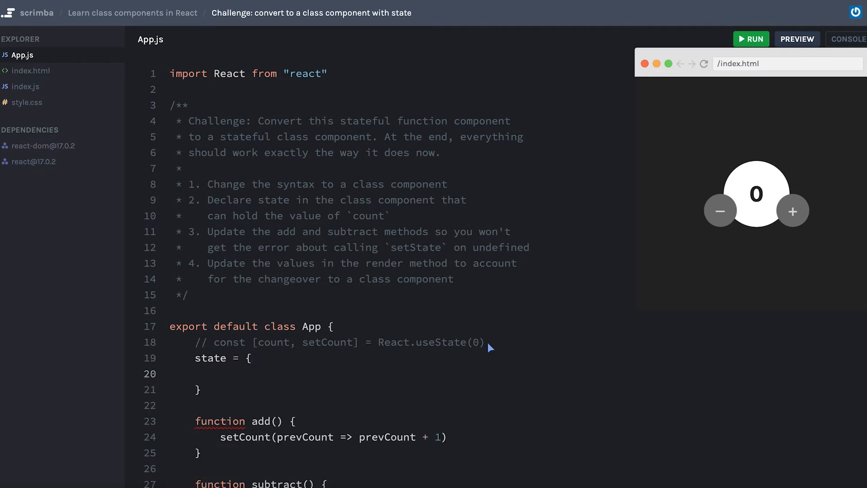
type("c")
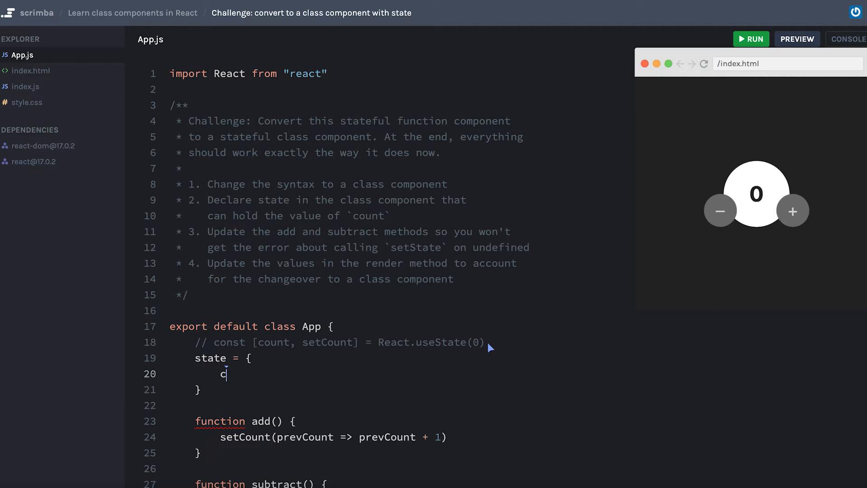
type("ount:")
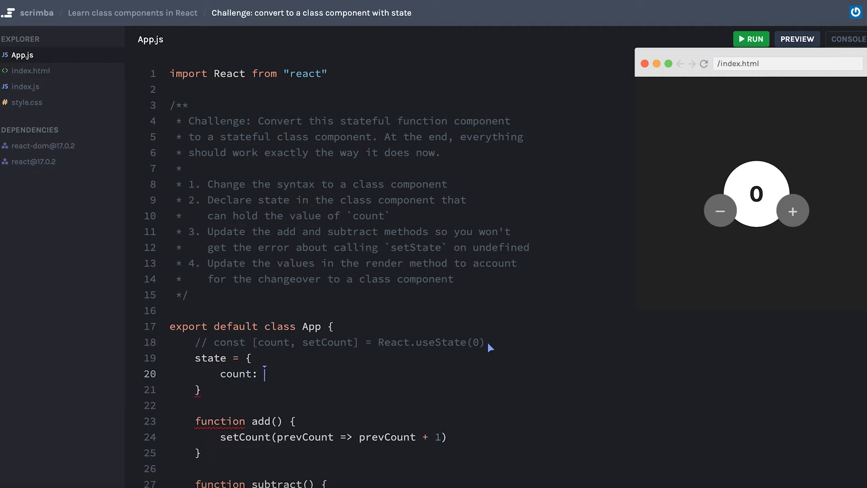
type("0")
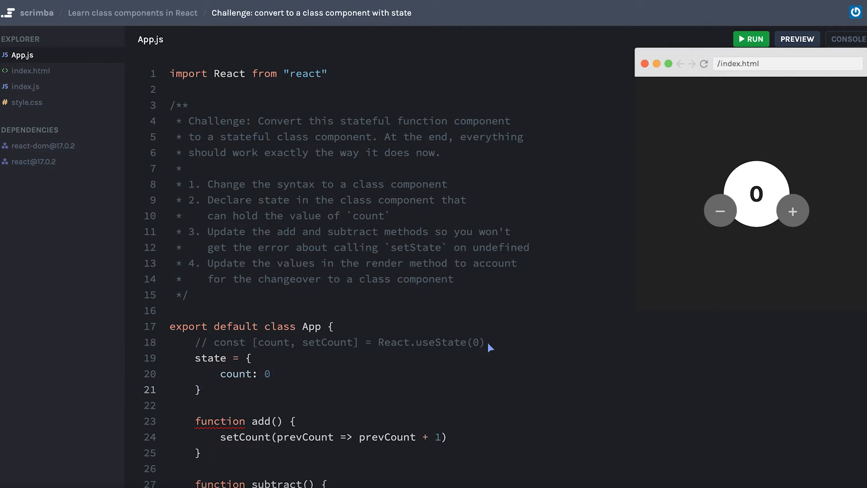
scroll("down", 3)
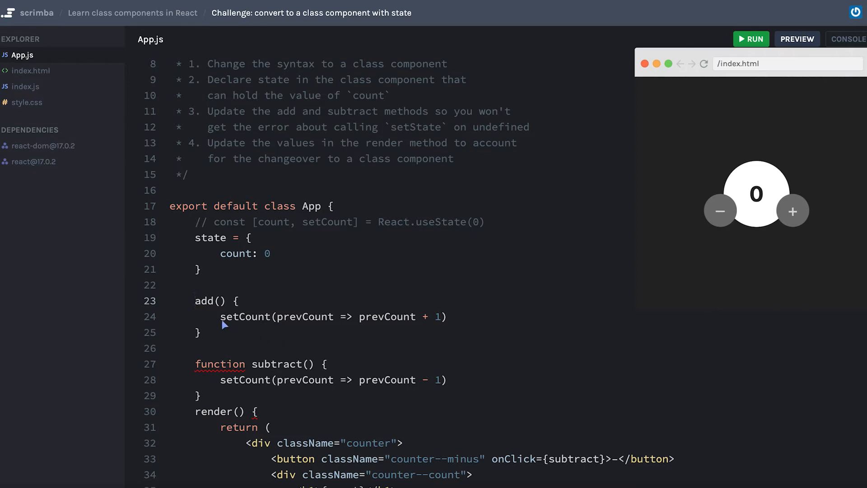
mouse_move(222, 321)
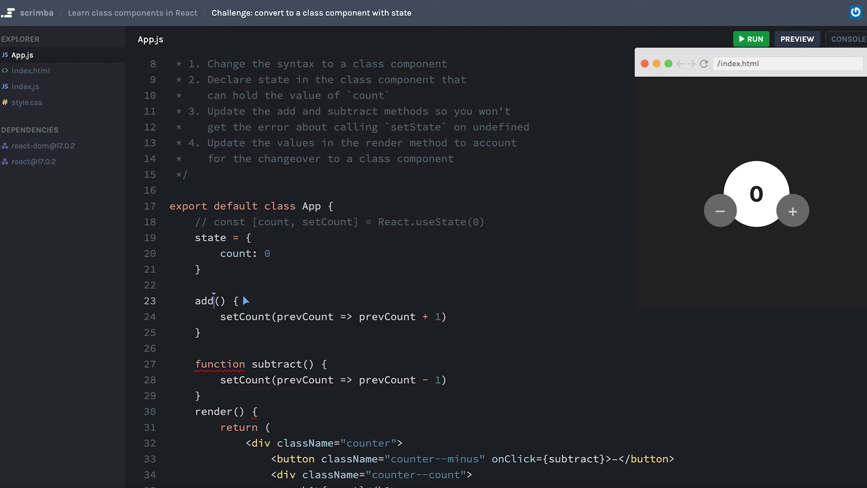
Make add an arrow method and replace setCount with this.setState
type("=")
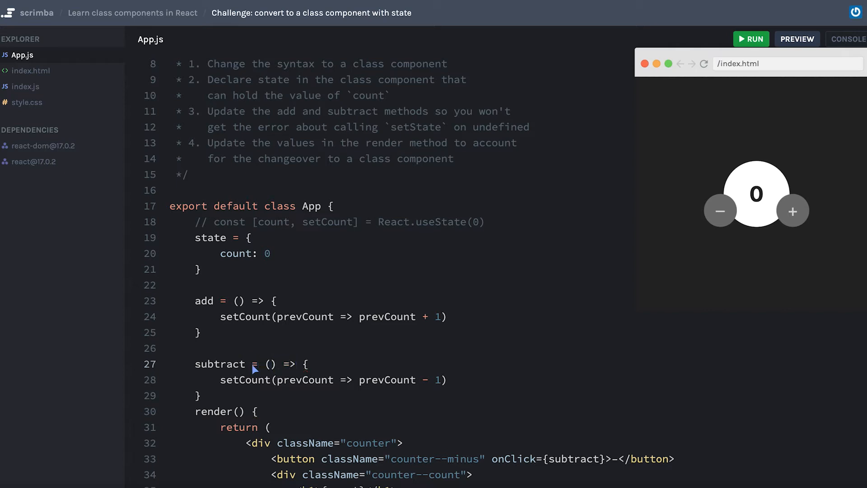
double_click(328, 222)
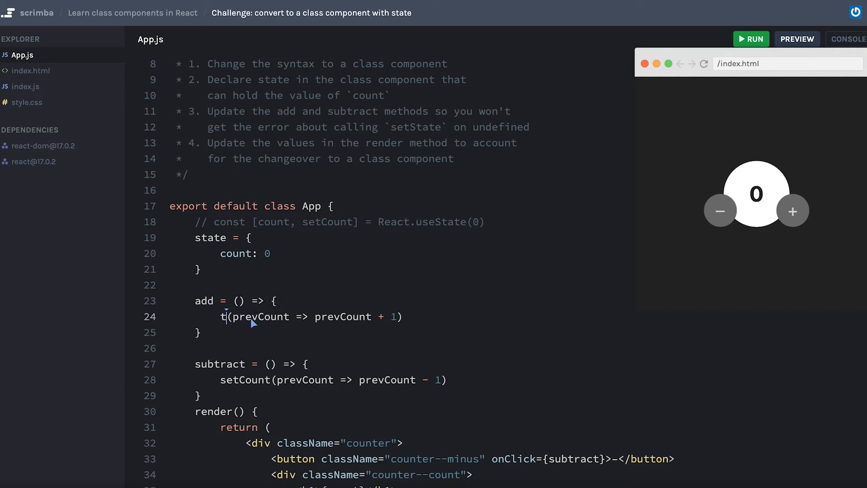
type("his.setState")
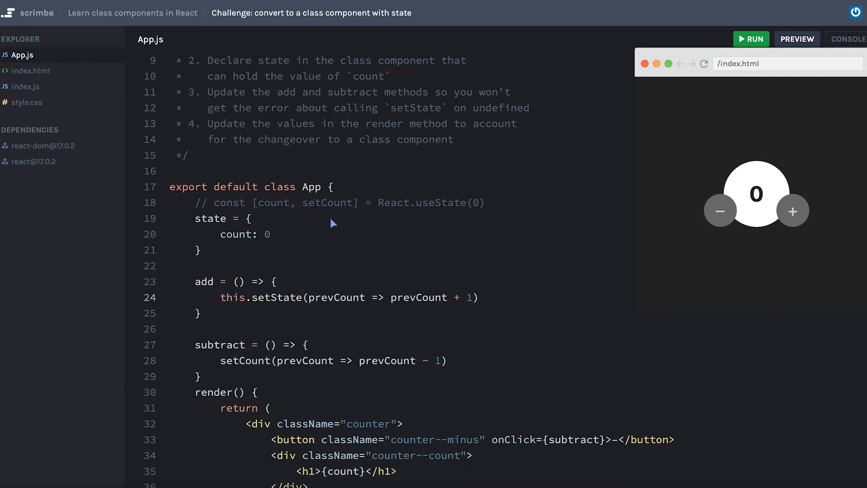
Make the App class extend React.Component
type("extends")
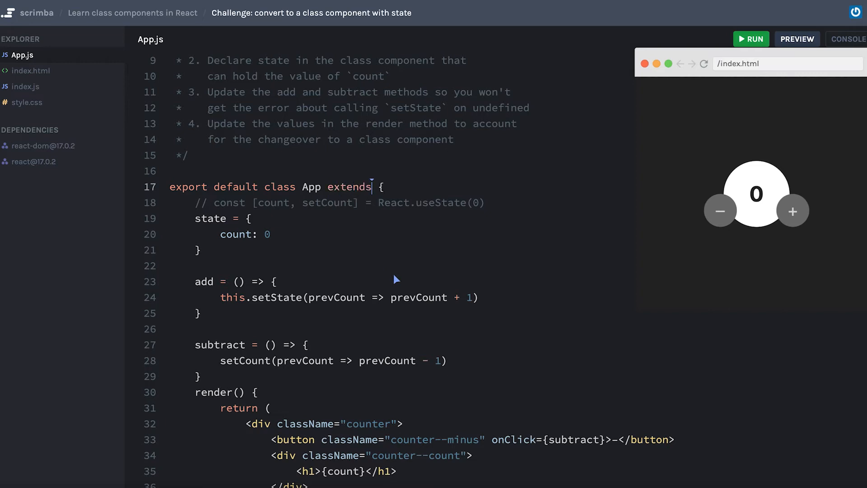
type("React.Component")
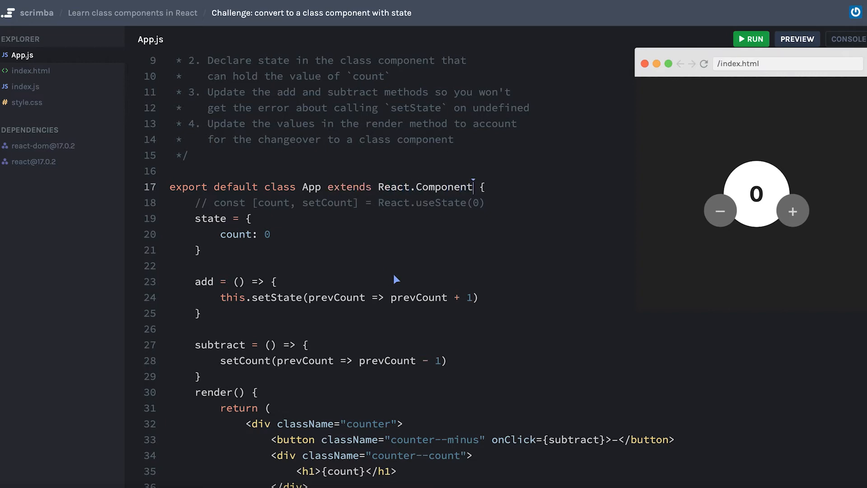
scroll("up", 3)
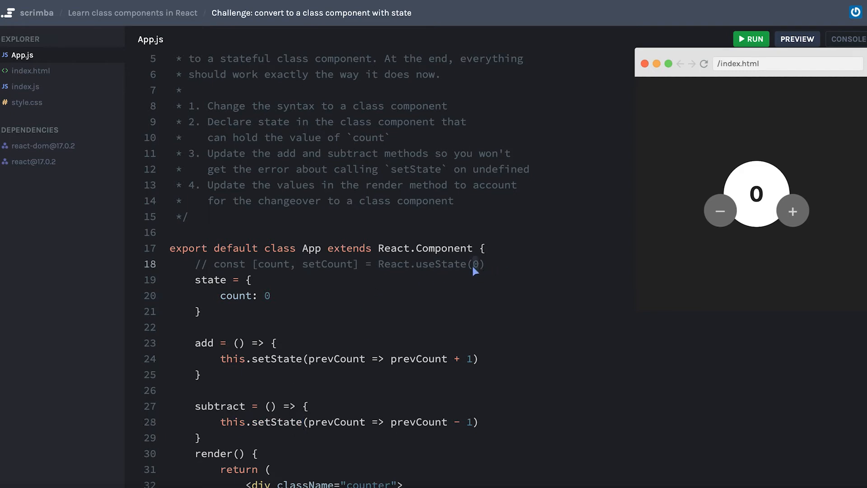
mouse_move(441, 276)
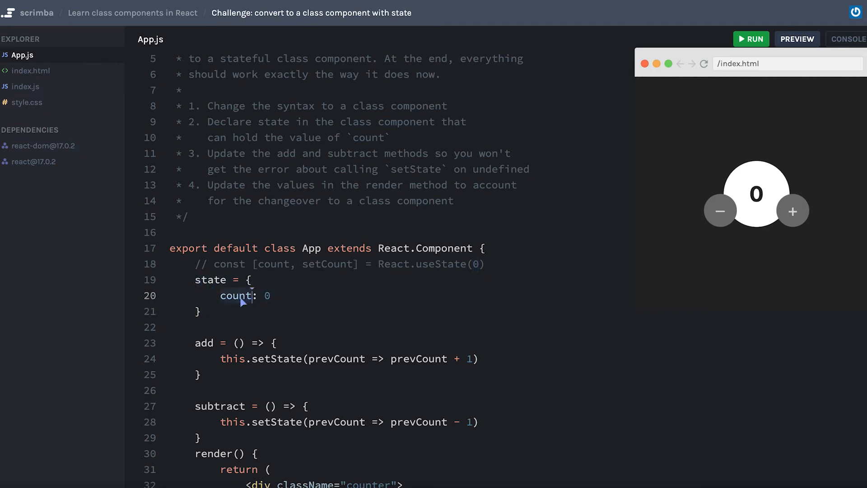
Rename prevCount to prevState in both setState callbacks, using prevState.count
scroll("down", 3)
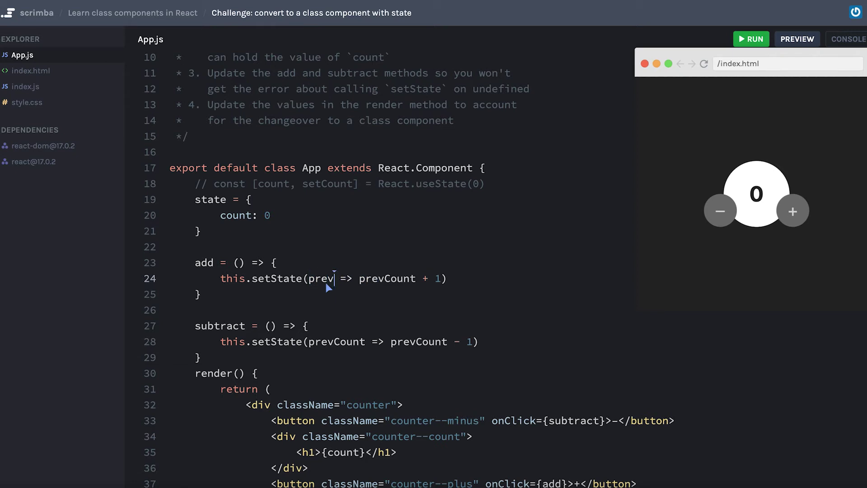
type("Count")
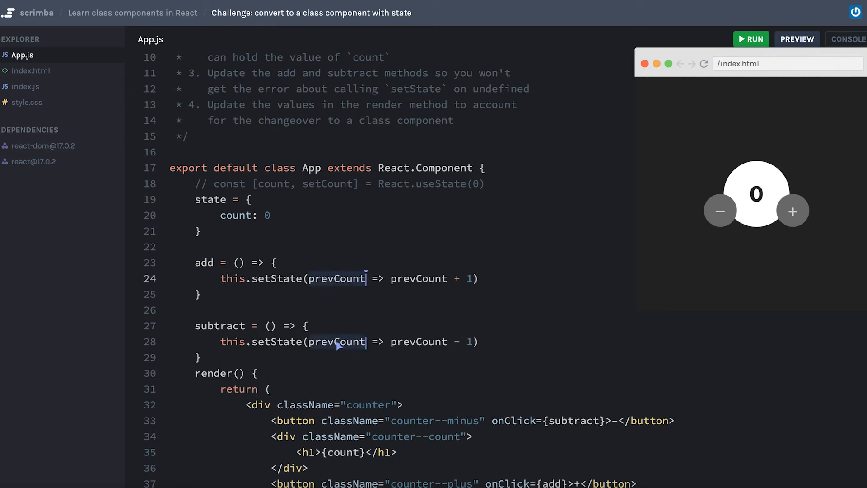
key("Backspace")
type("State")
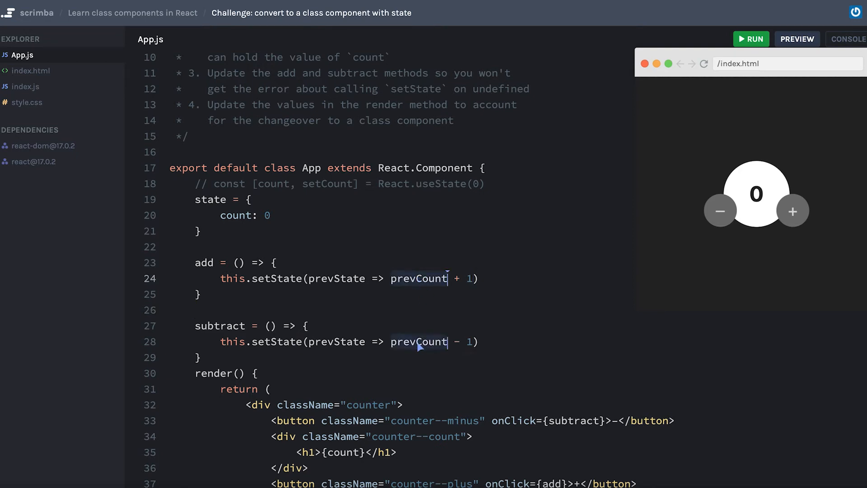
type("prevState")
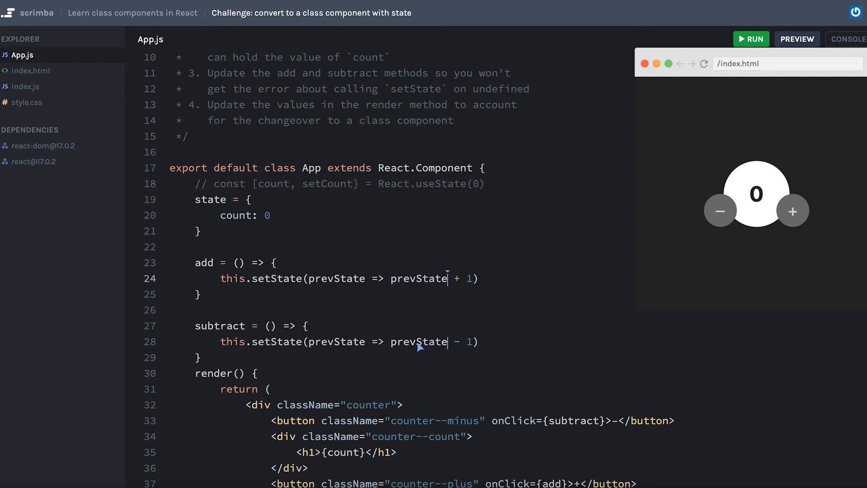
type(".count")
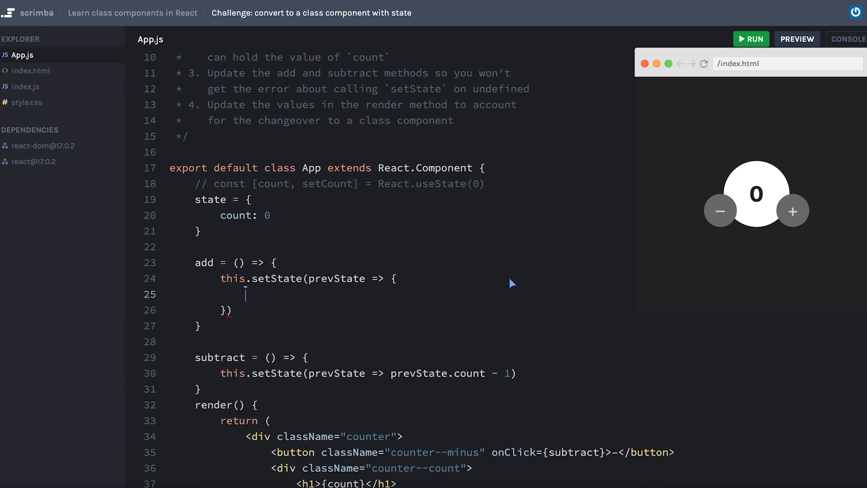
Rewrite add's callback as a block returning { count: prevState.count++ }
type("return {")
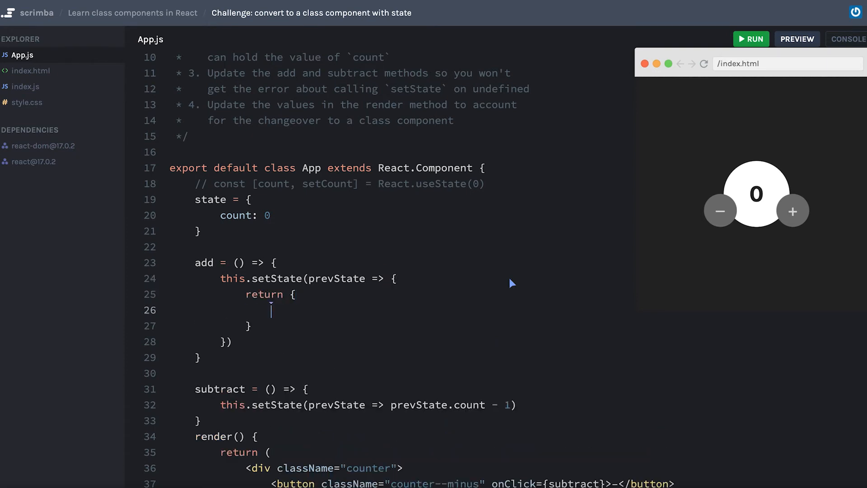
type("count:")
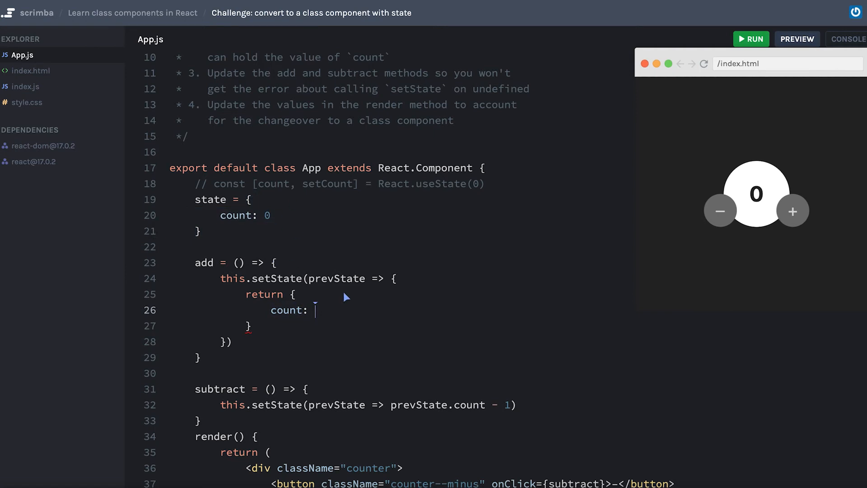
type("prevState.count")
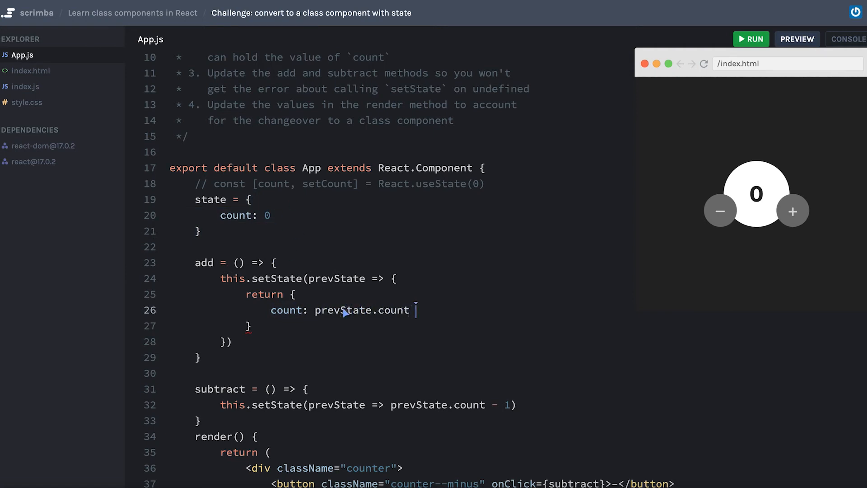
type("+ 1")
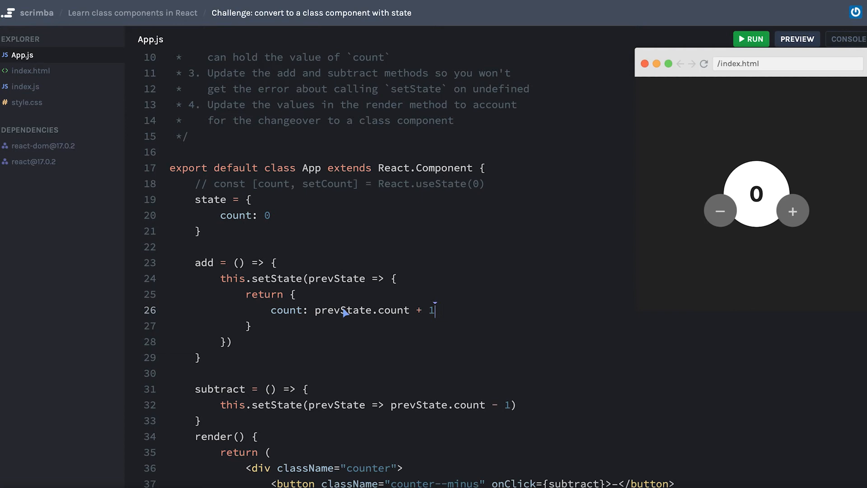
key("Backspace")
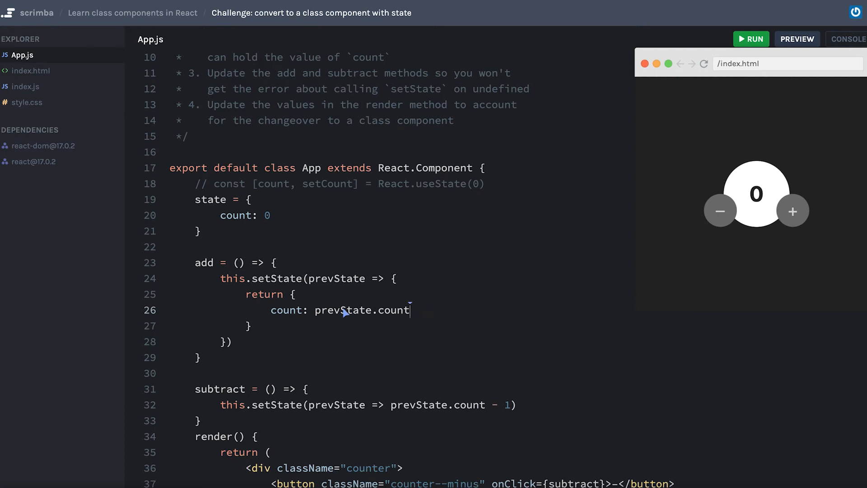
type("++")
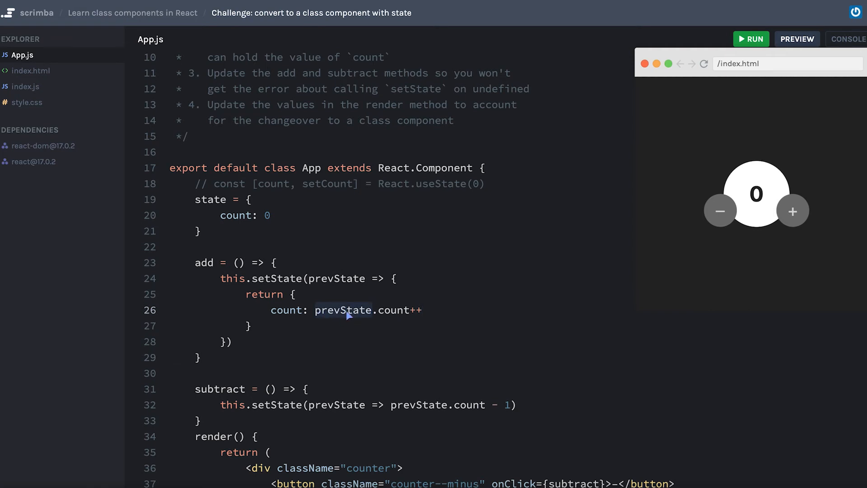
mouse_move(444, 314)
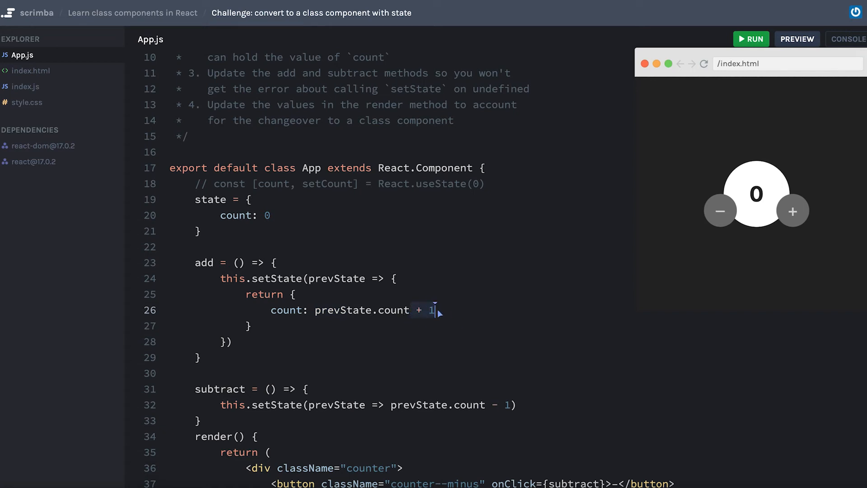
mouse_move(297, 298)
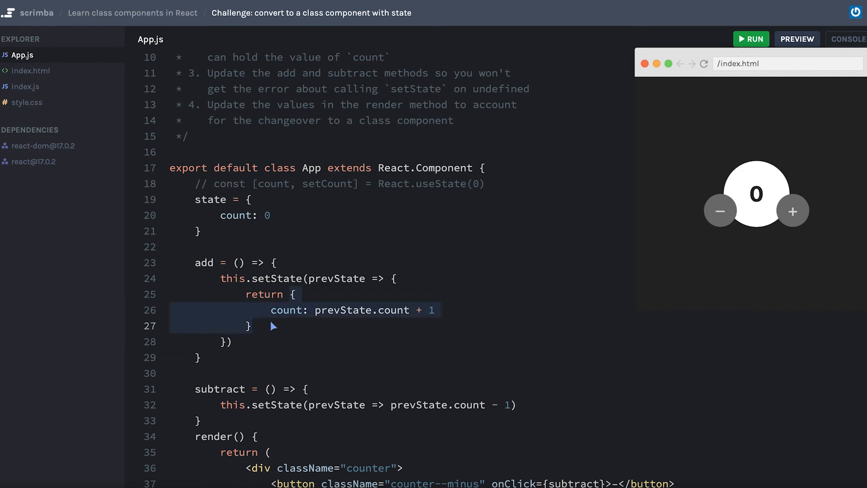
mouse_move(293, 304)
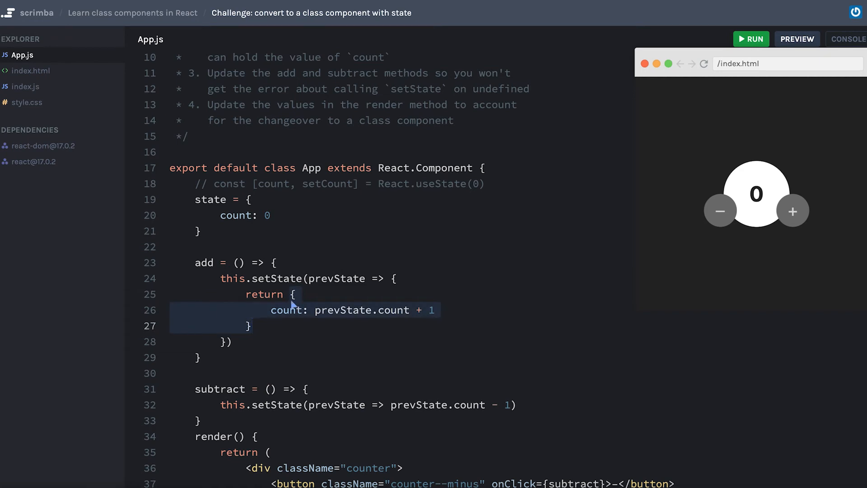
mouse_move(391, 336)
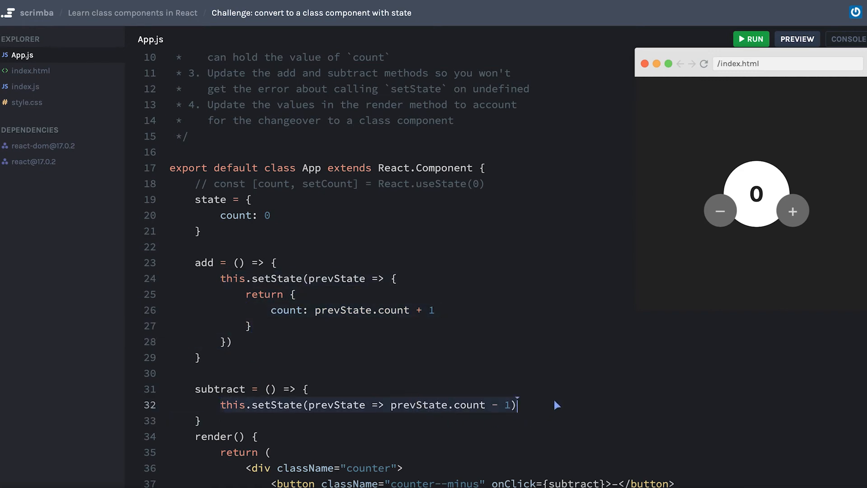
mouse_move(431, 308)
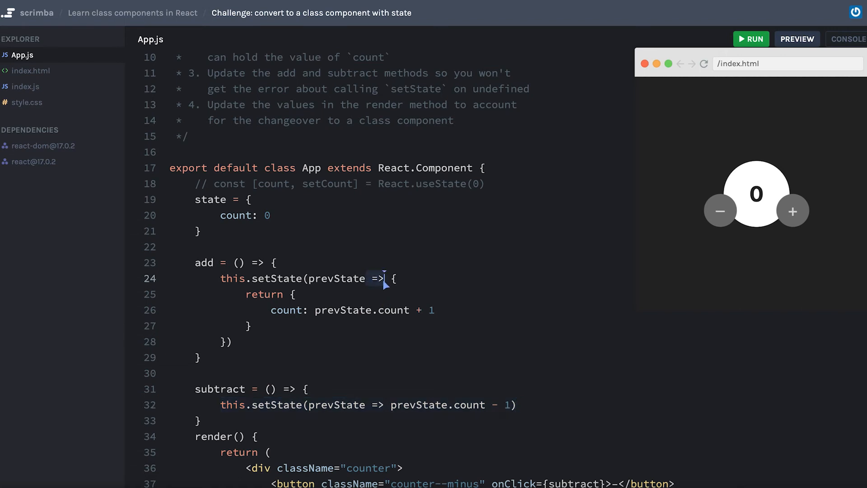
mouse_move(254, 322)
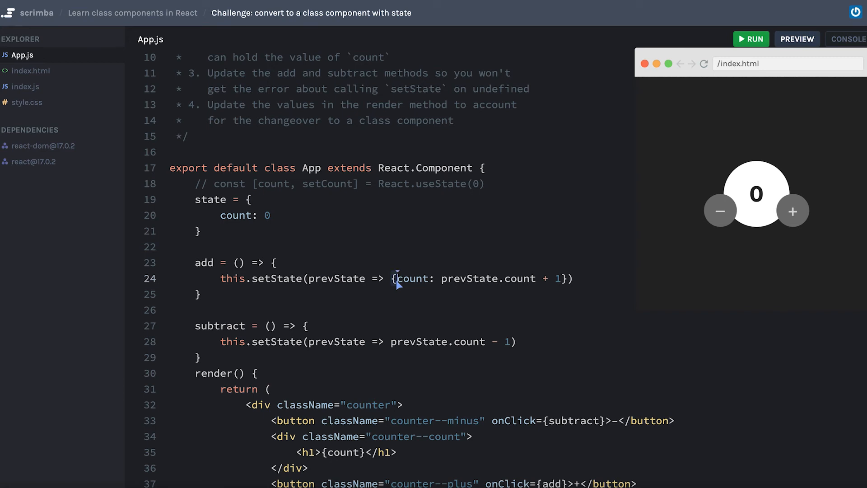
mouse_move(379, 284)
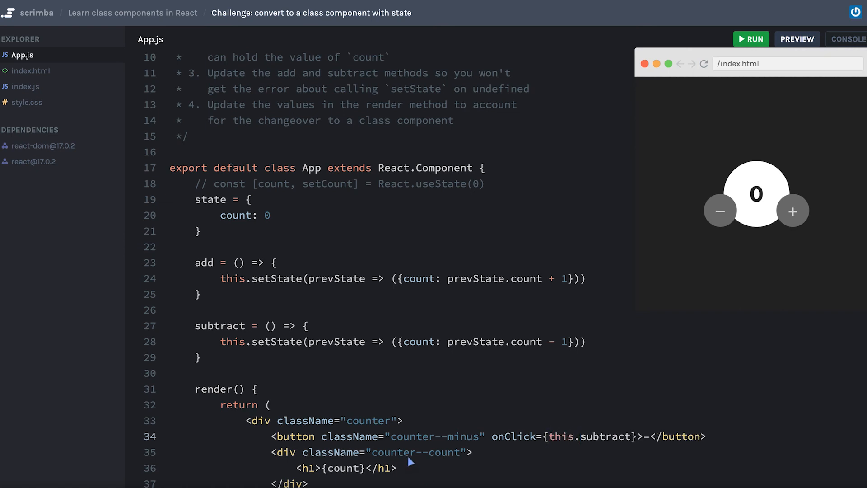
Point the buttons' onClick to this.subtract and this.add, and show this.state.count
scroll("down", 3)
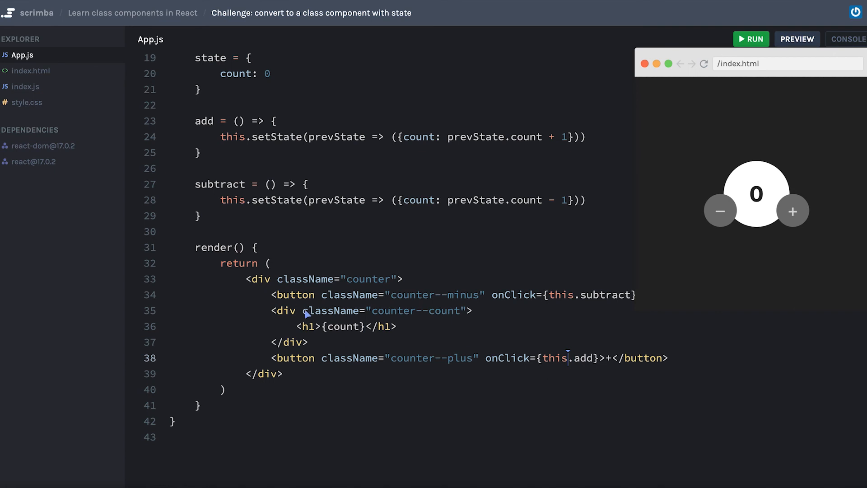
scroll("up", 3)
type("this.state.")
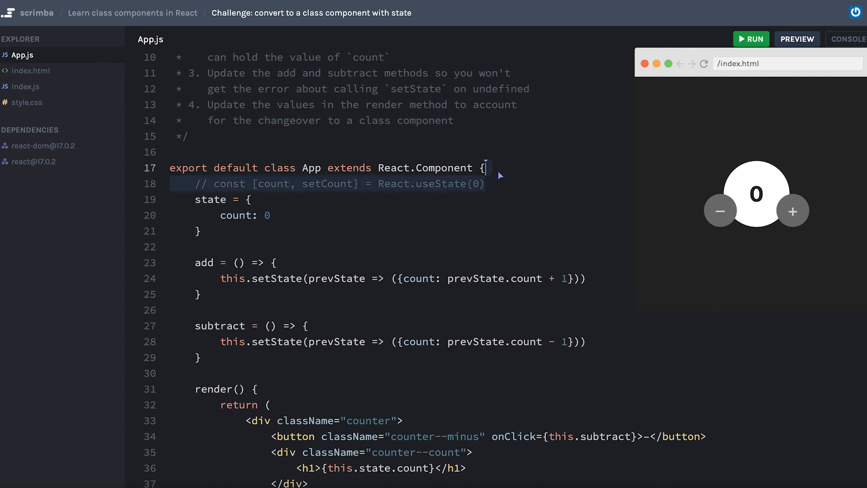
Delete the commented-out useState line and click + twice in the preview
key("Delete")
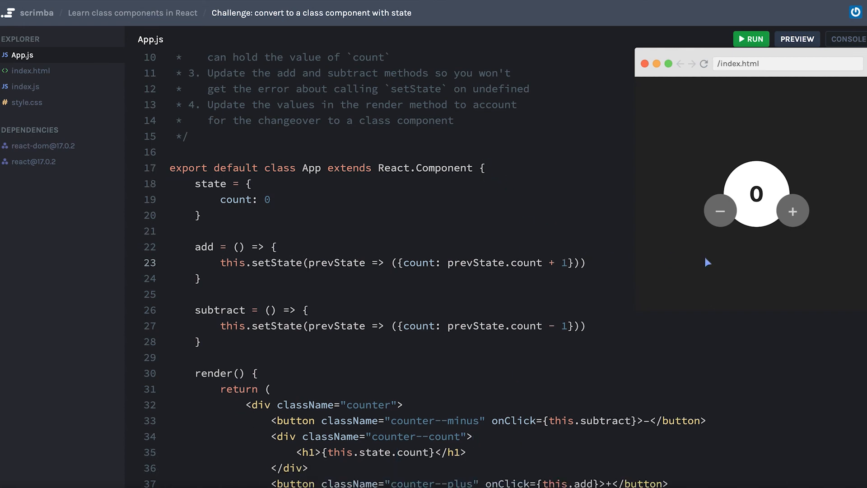
mouse_move(791, 211)
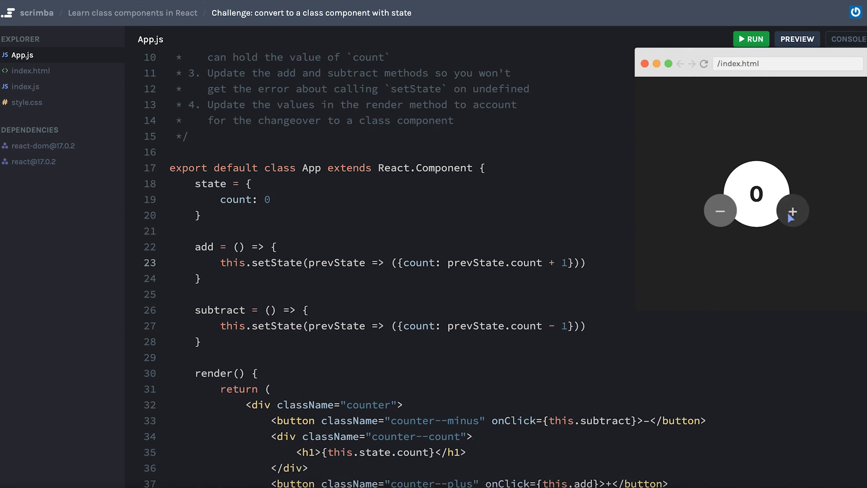
left_click(791, 210)
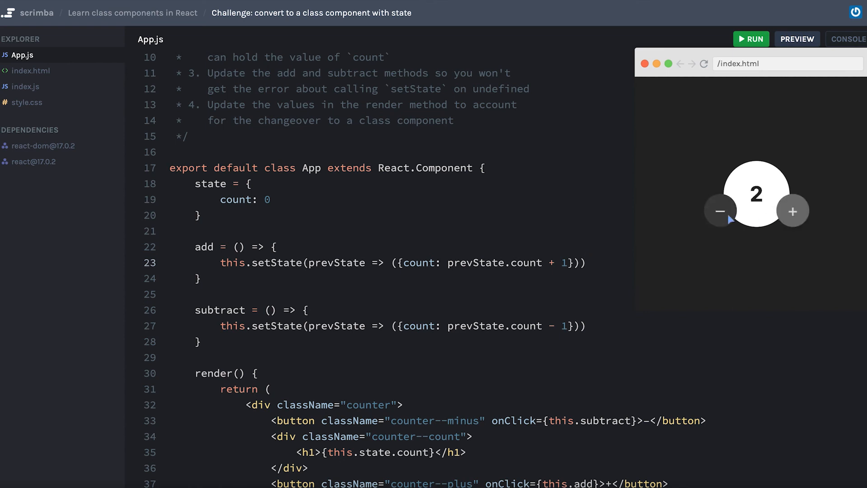
left_click(721, 211)
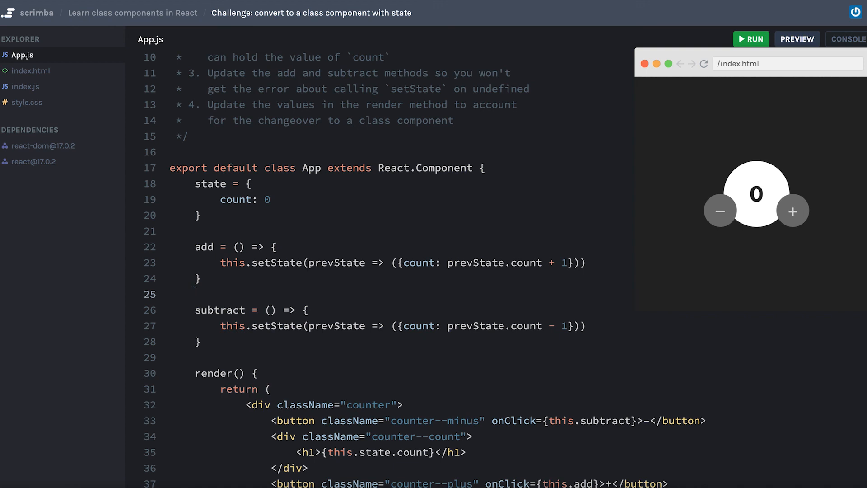
mouse_move(222, 245)
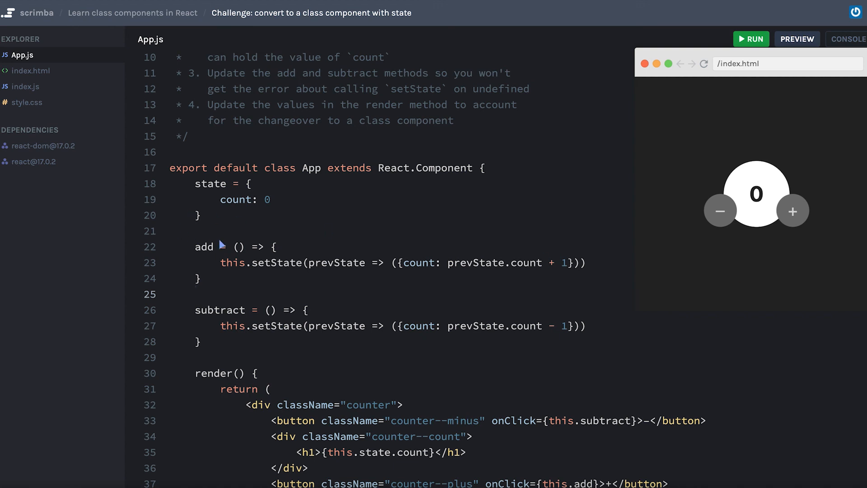
mouse_move(303, 276)
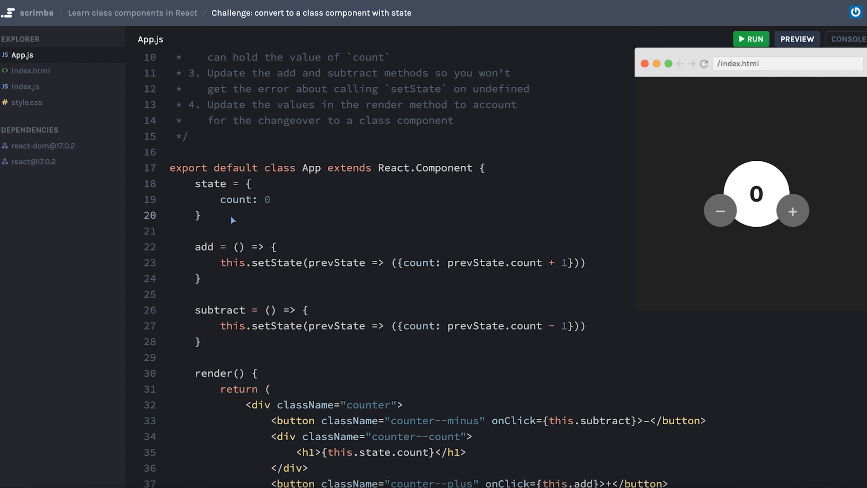
left_click(195, 184)
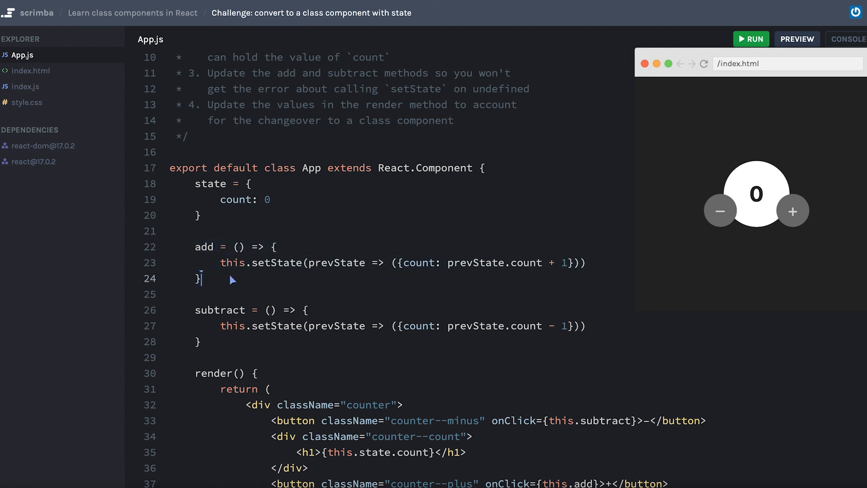
mouse_move(280, 291)
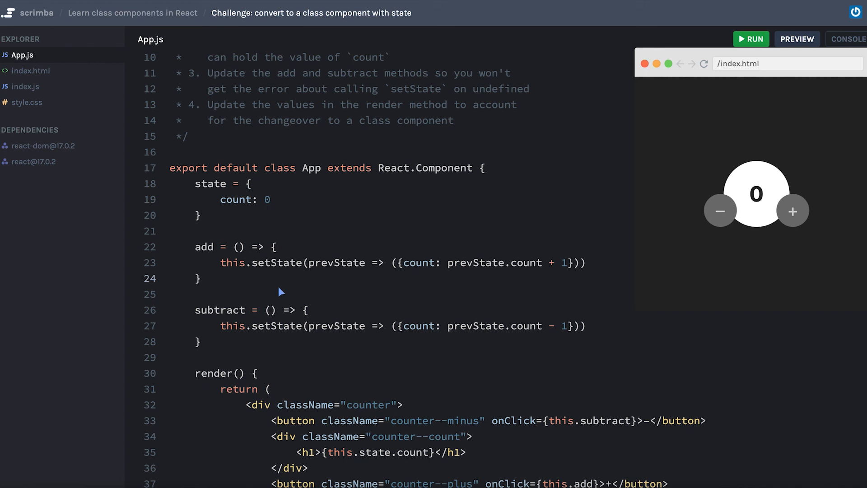
left_click(203, 279)
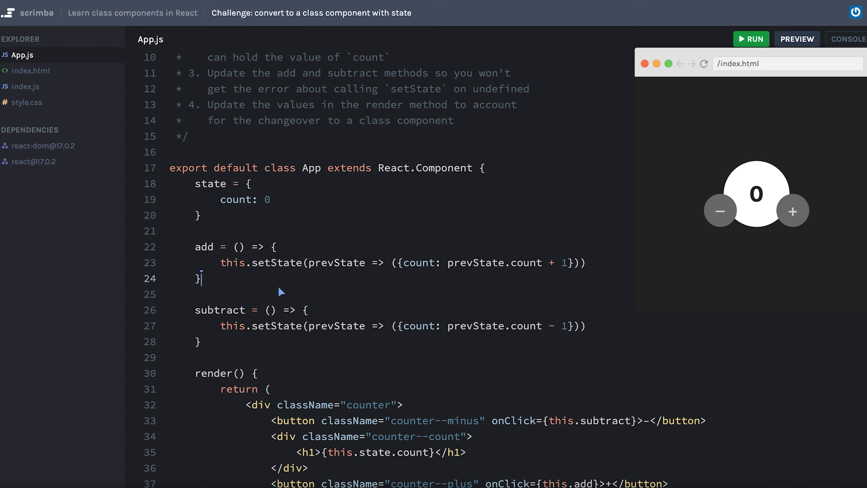
mouse_move(199, 271)
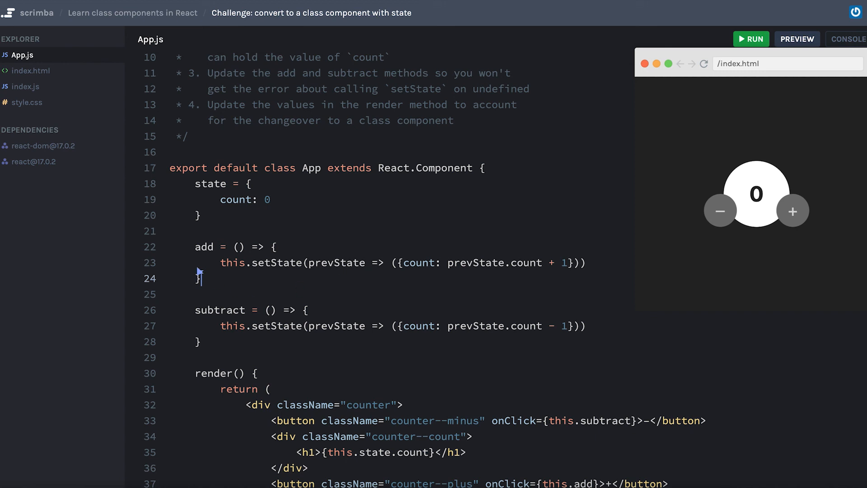
mouse_move(275, 342)
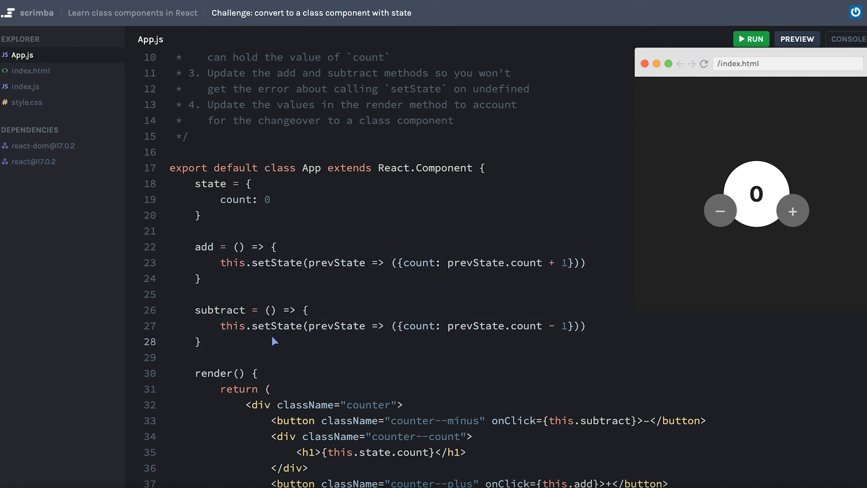